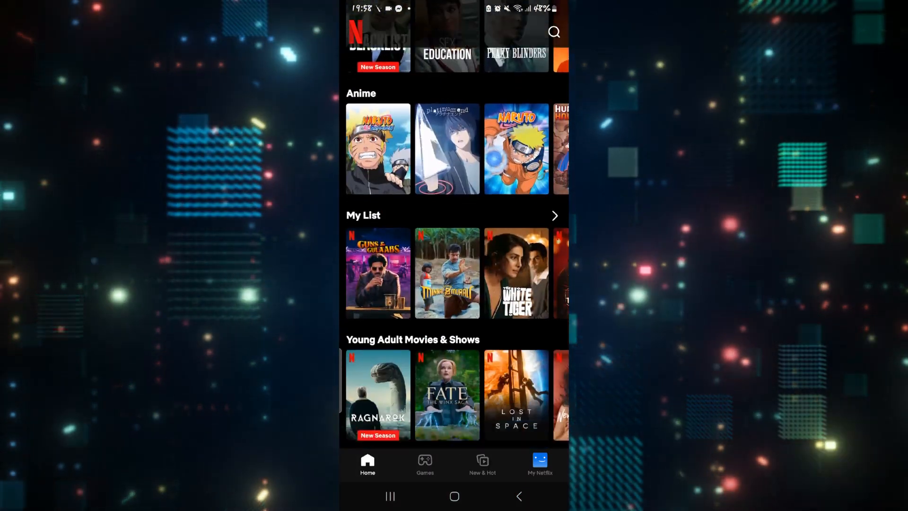
# Leave the store page and scroll the Settings app list down toward Netflix
pyautogui.scroll(-3)
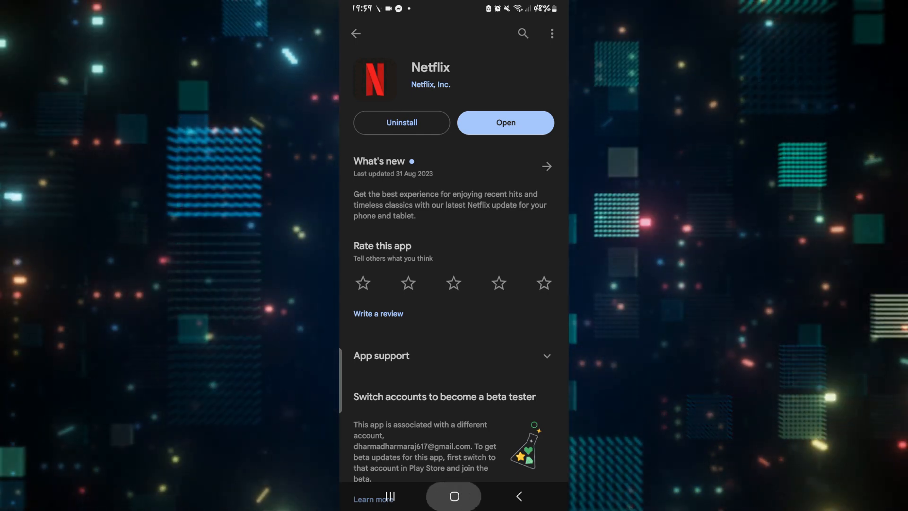
pyautogui.click(505, 122)
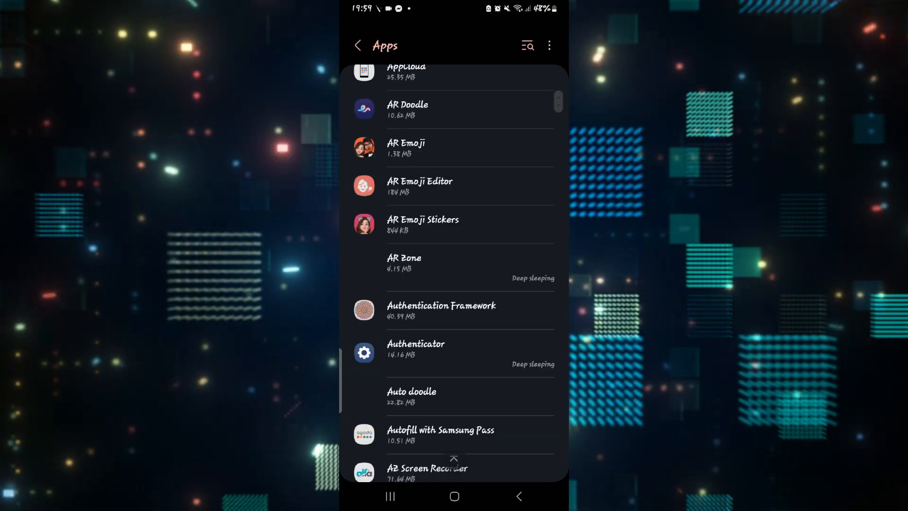
pyautogui.scroll(-3)
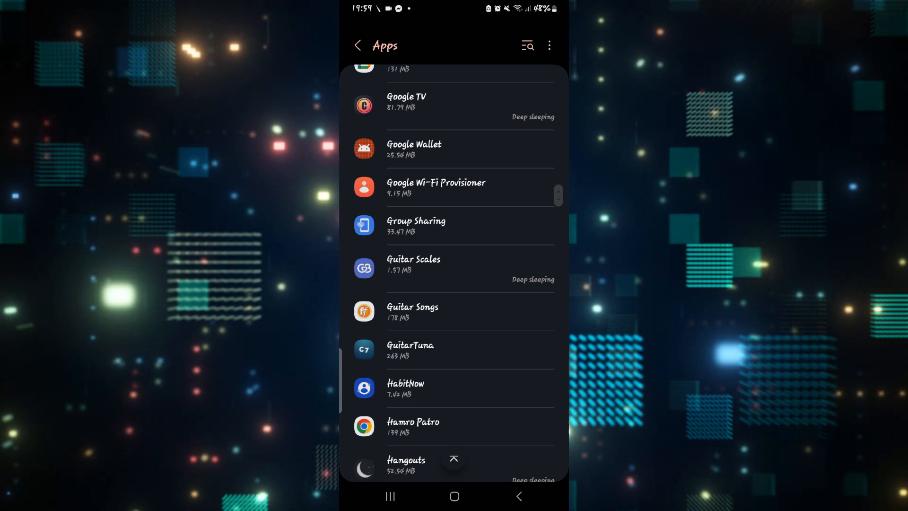
pyautogui.scroll(-3)
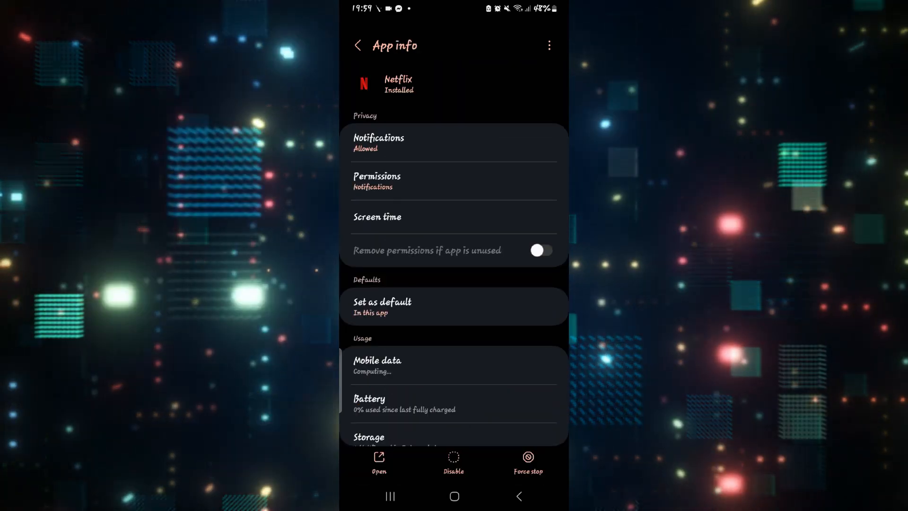
# Enable 'Remove permissions if app is unused' for Netflix and review its permissions list
pyautogui.click(541, 249)
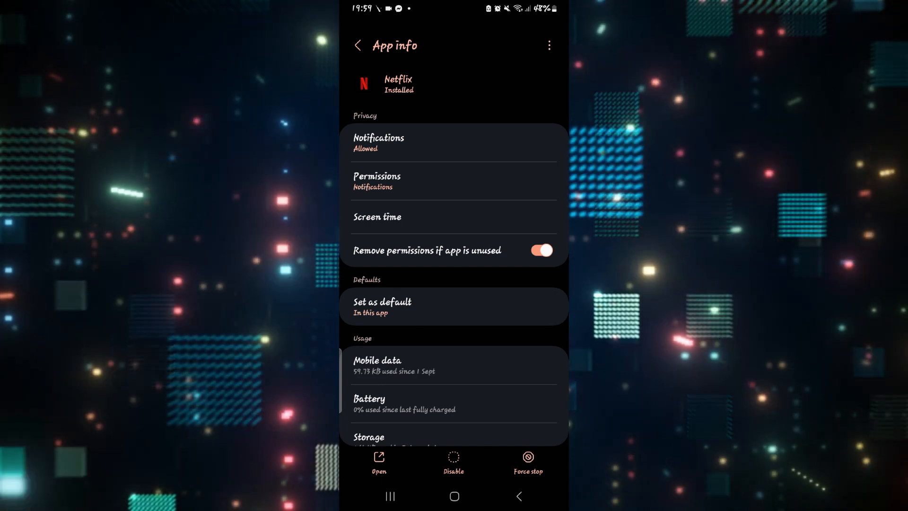
pyautogui.click(377, 176)
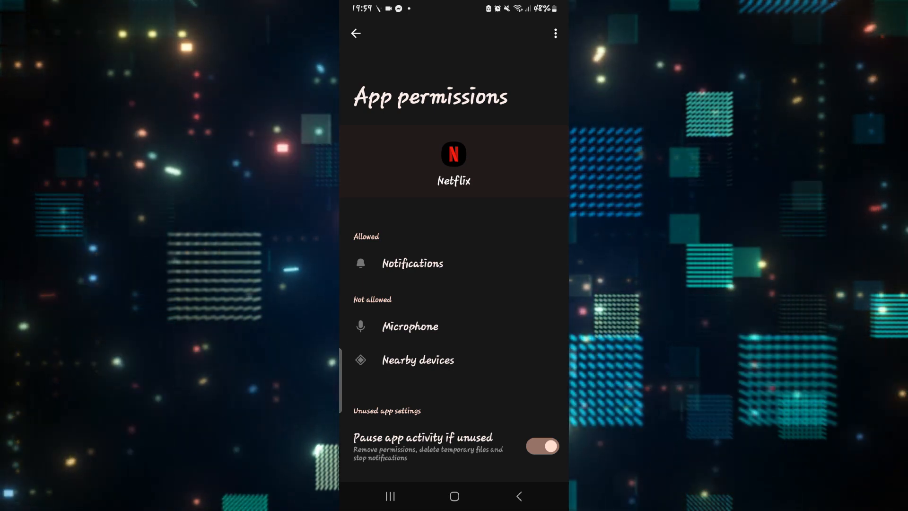
pyautogui.click(356, 34)
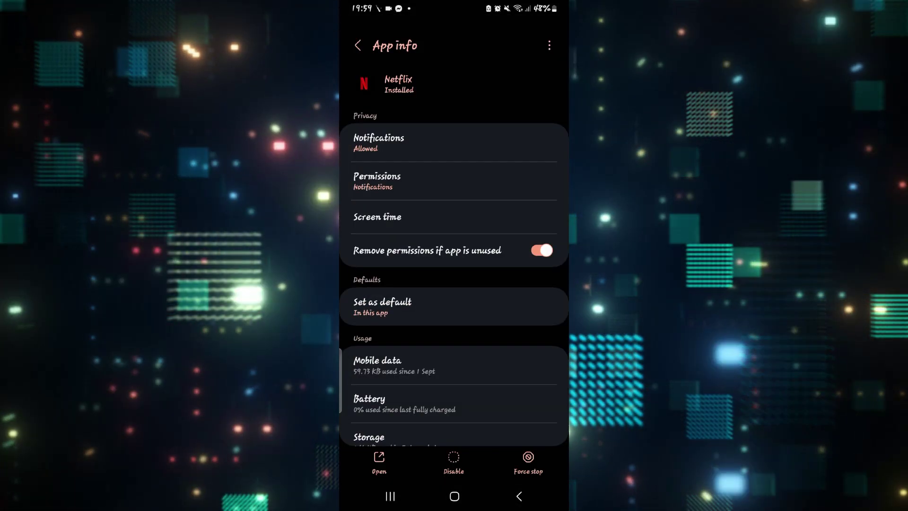
pyautogui.scroll(-3)
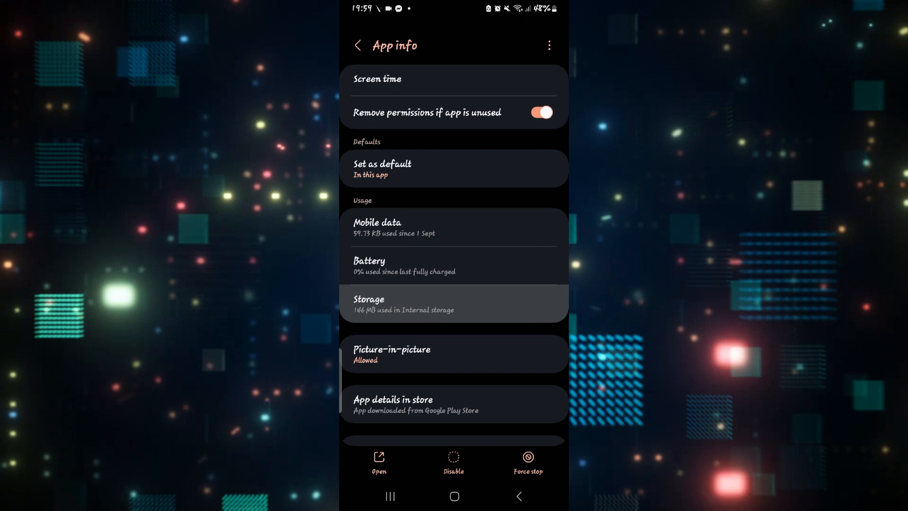
# View Netflix's storage breakdown (146 MB total) and confirm clearing its stored data
pyautogui.click(453, 303)
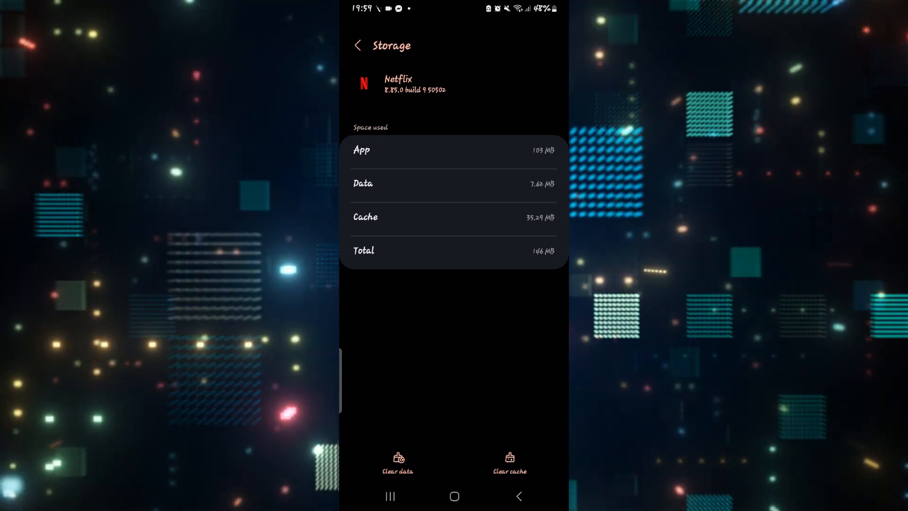
pyautogui.click(397, 459)
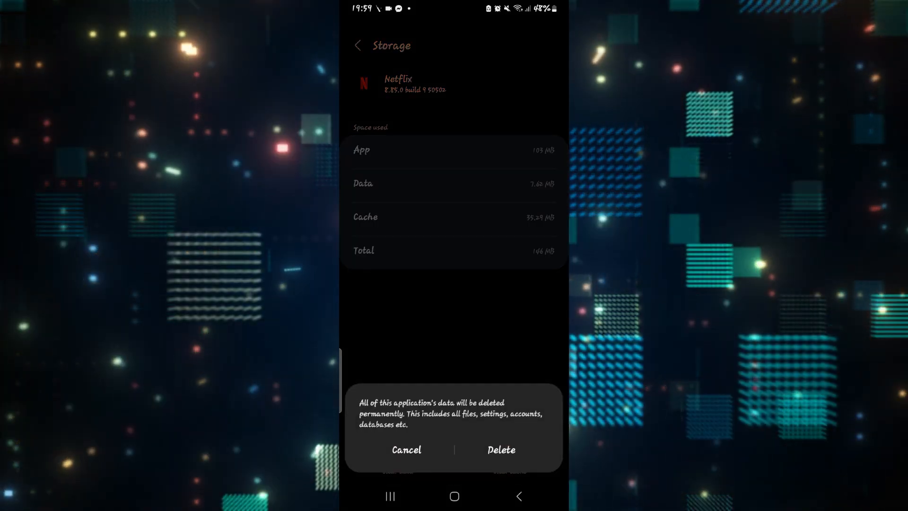
pyautogui.click(407, 450)
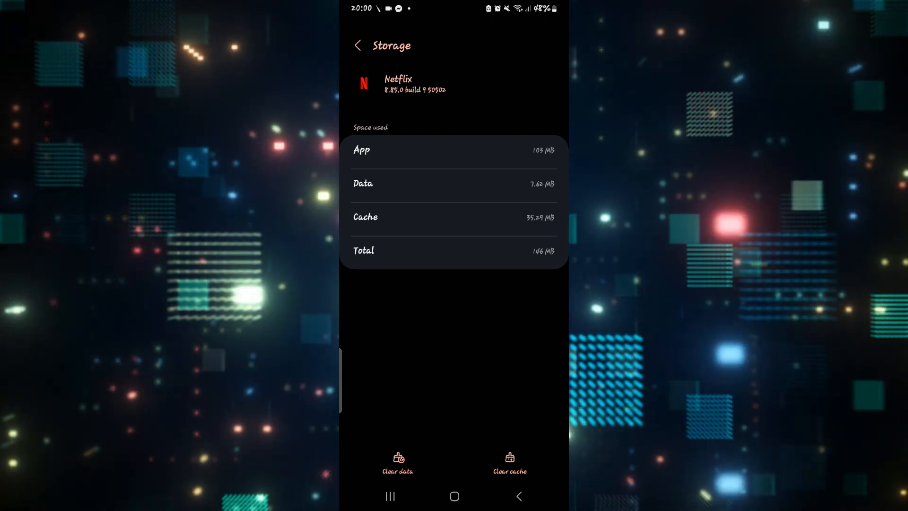